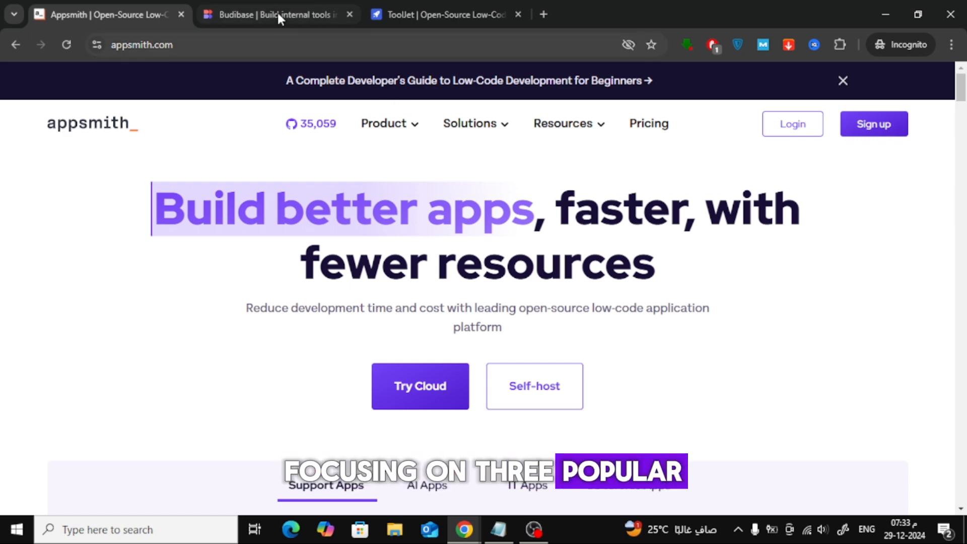
Glance at the Budibase and ToolJet homepages, then return to Appsmith's customer-dashboards section.
left_click(278, 14)
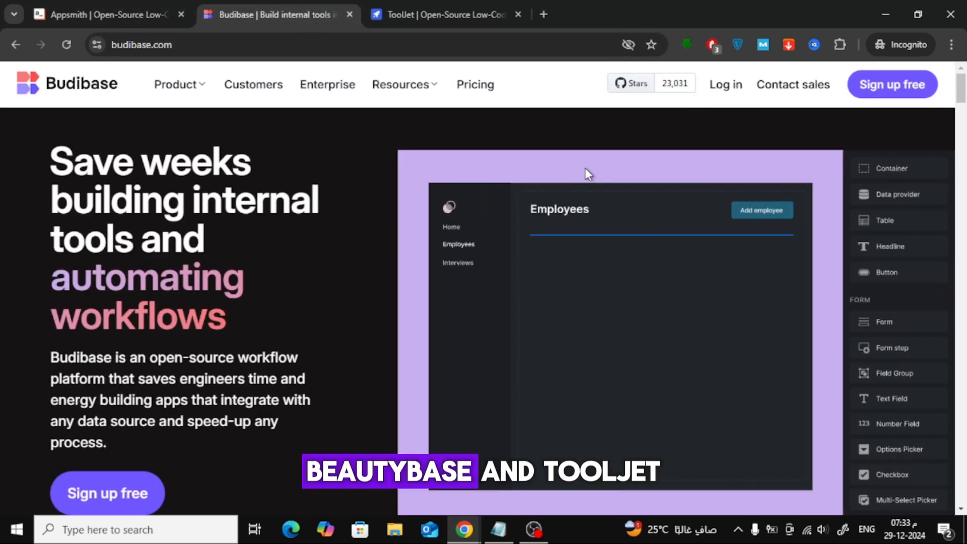
left_click(441, 14)
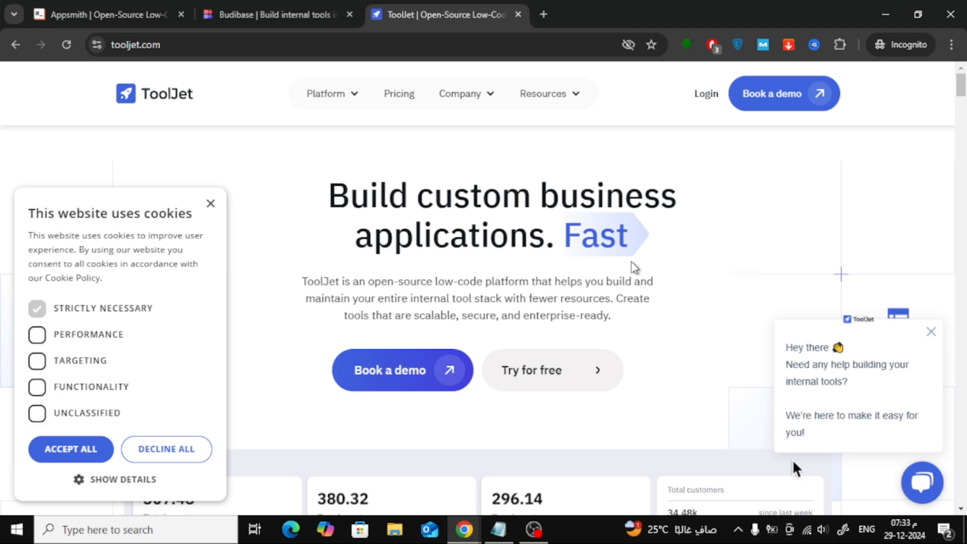
left_click(105, 14)
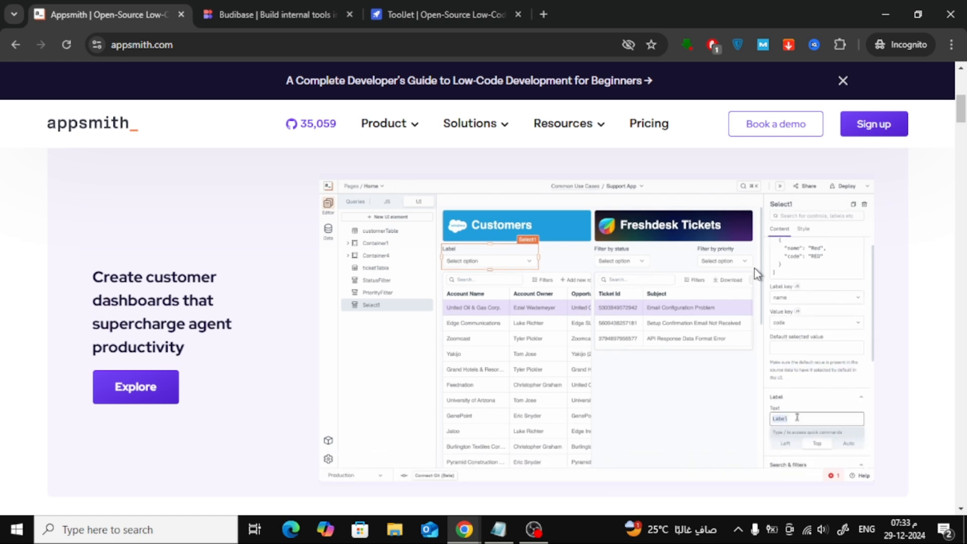
Visit Budibase briefly, then browse ToolJet's homepage down to its sample customers dashboard and contacts table.
left_click(274, 14)
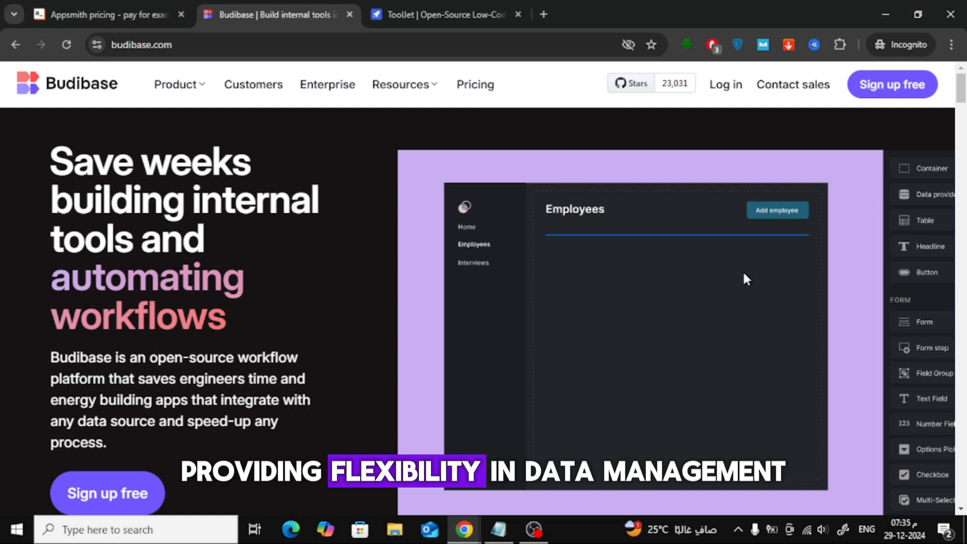
left_click(905, 221)
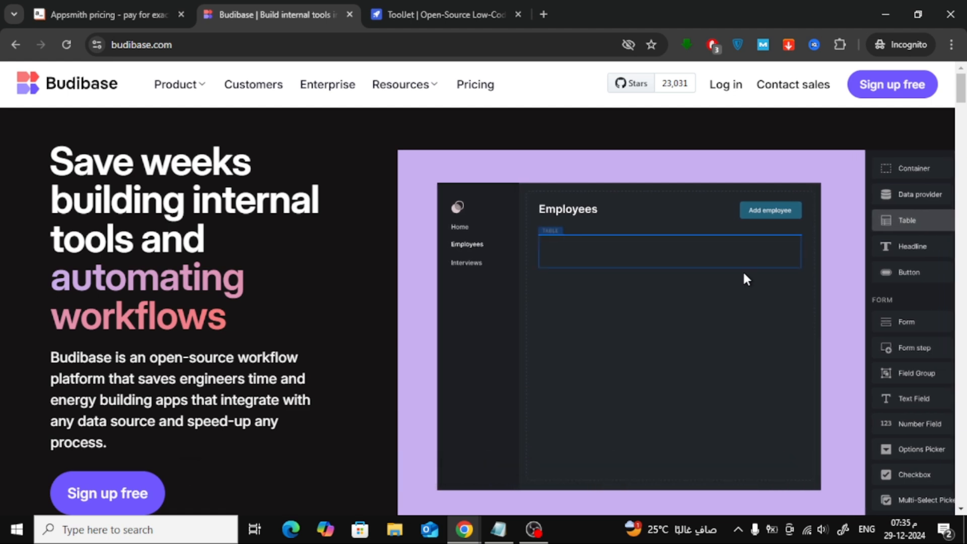
left_click(440, 15)
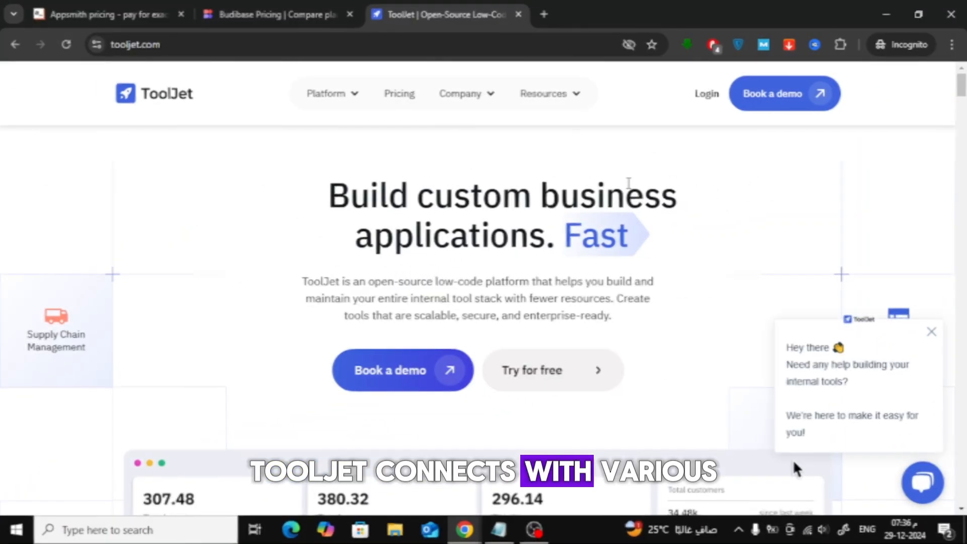
scroll("down", 3)
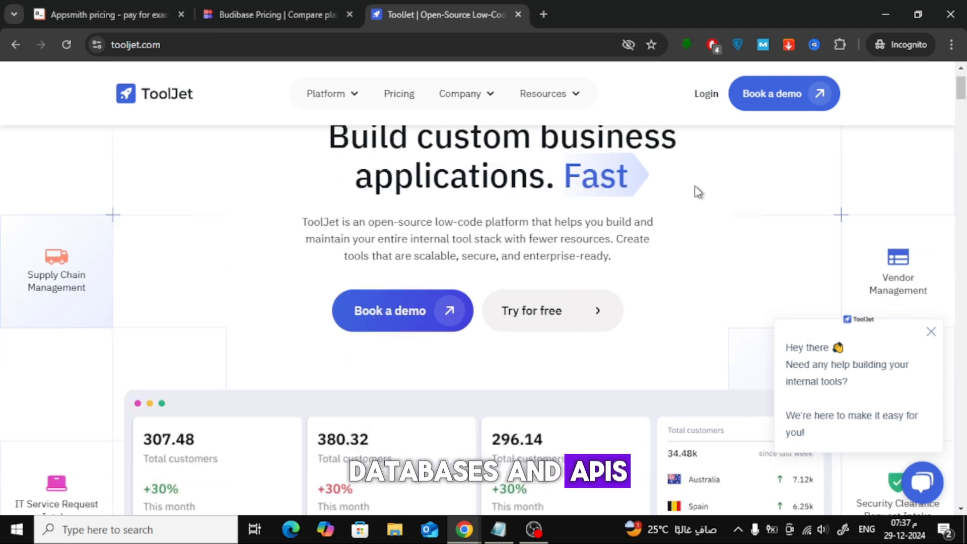
scroll("down", 3)
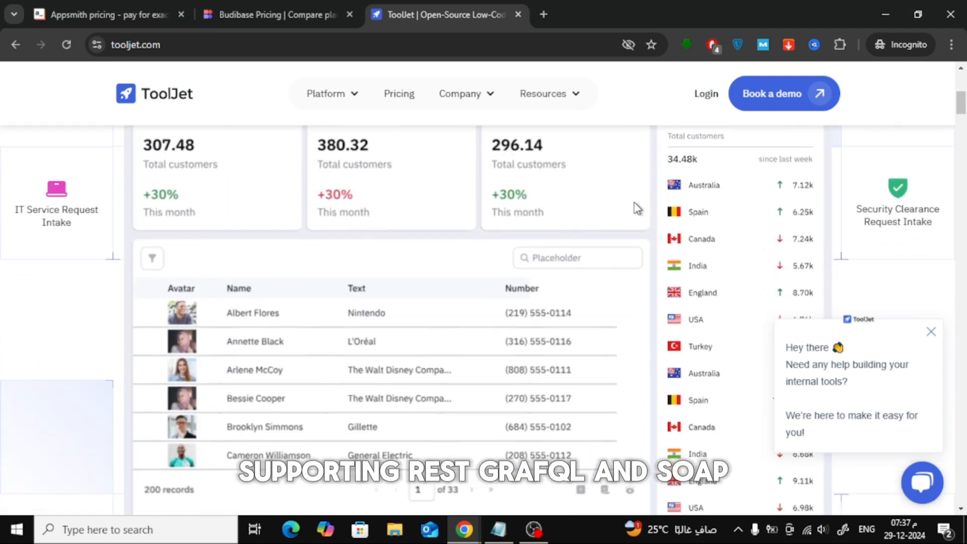
scroll("up", 3)
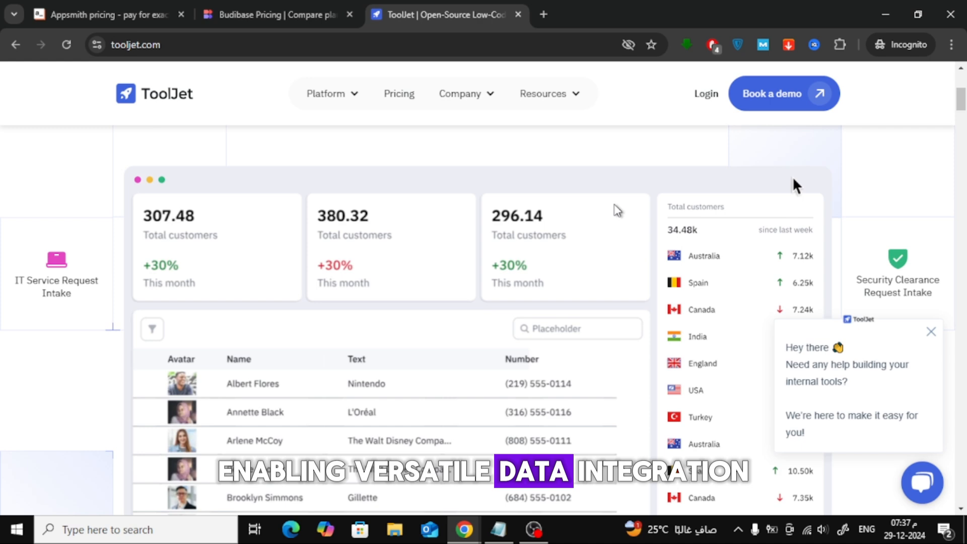
scroll("down", 3)
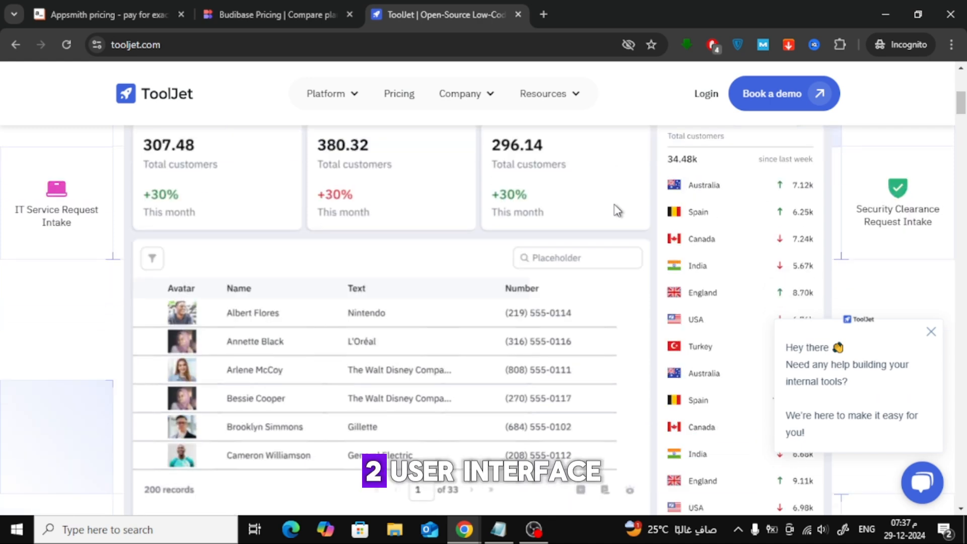
Revisit Appsmith and Budibase, then bring ToolJet's 'Why ToolJet' section for growing businesses into view.
left_click(930, 332)
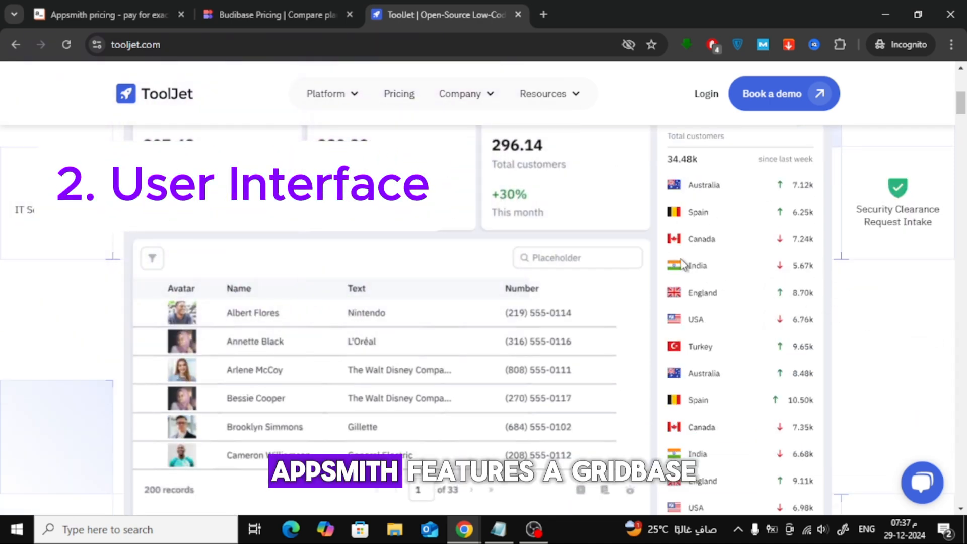
left_click(104, 14)
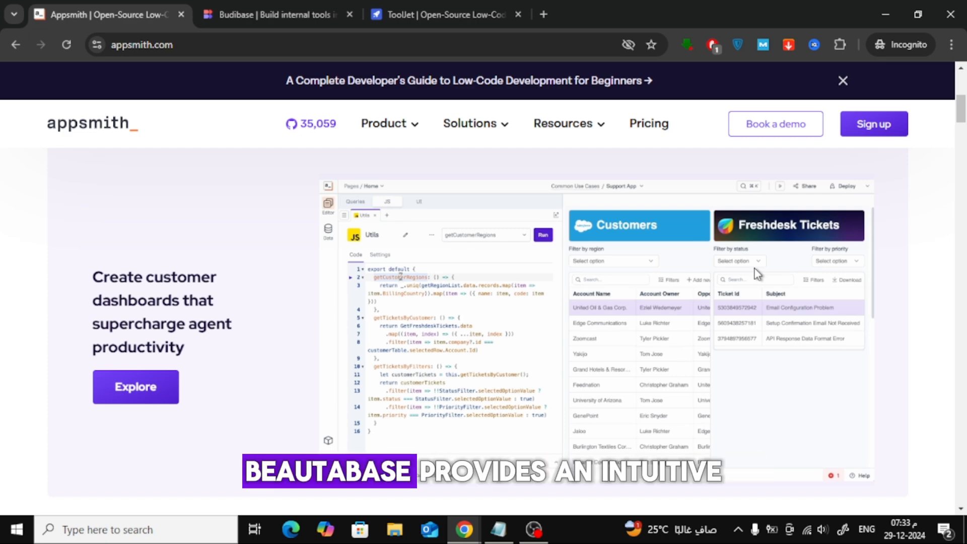
left_click(274, 14)
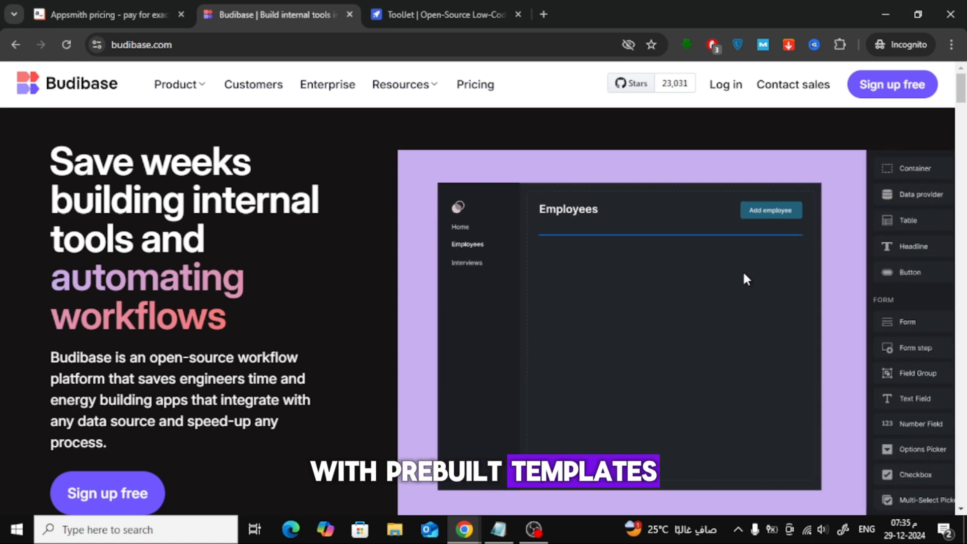
scroll("down", 3)
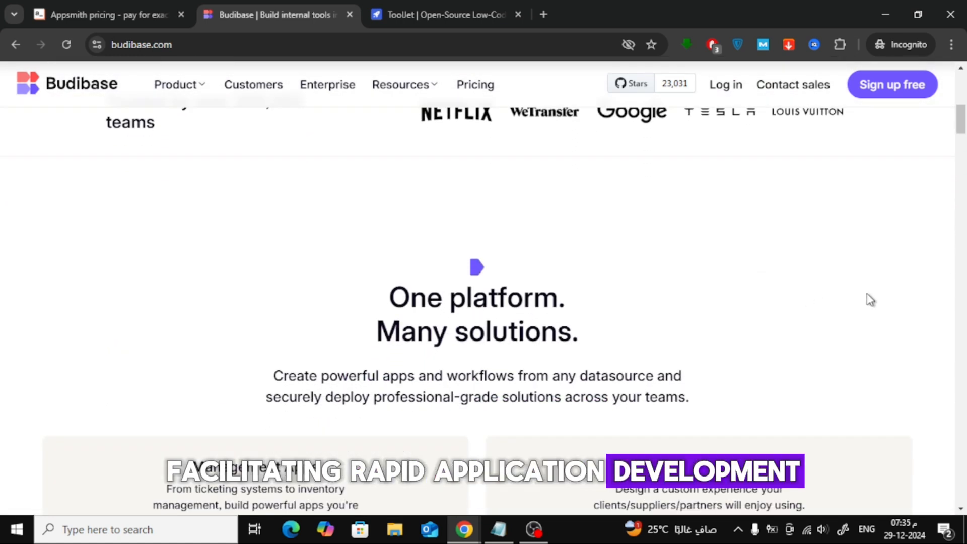
left_click(441, 14)
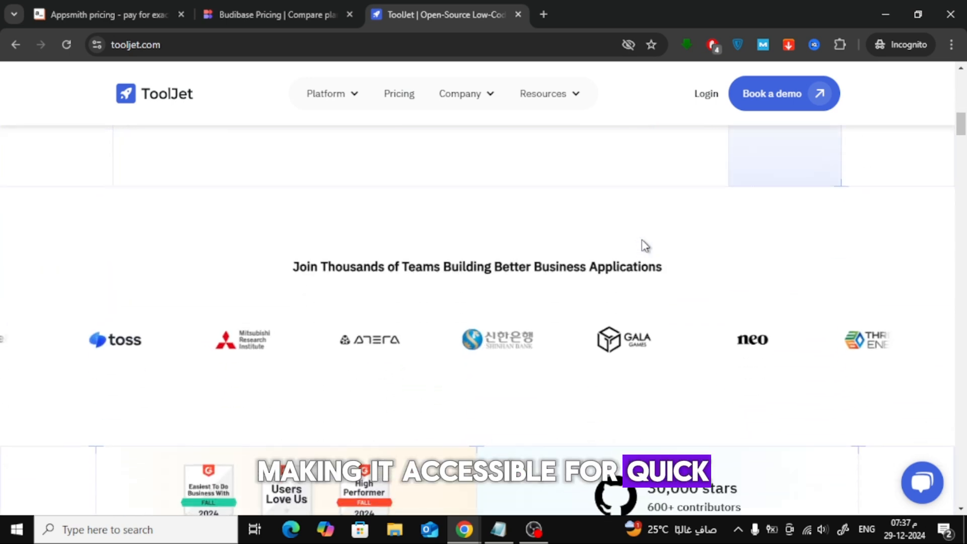
scroll("up", 3)
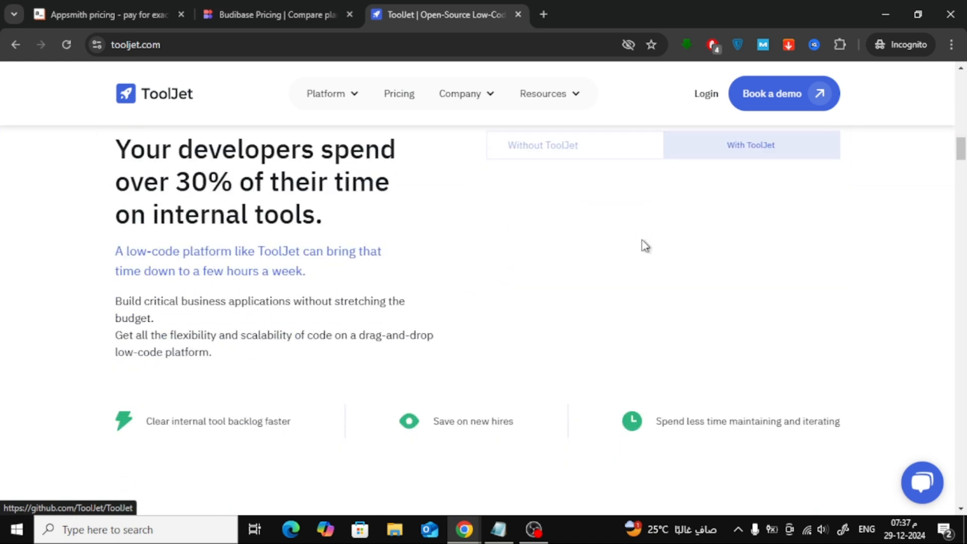
scroll("down", 3)
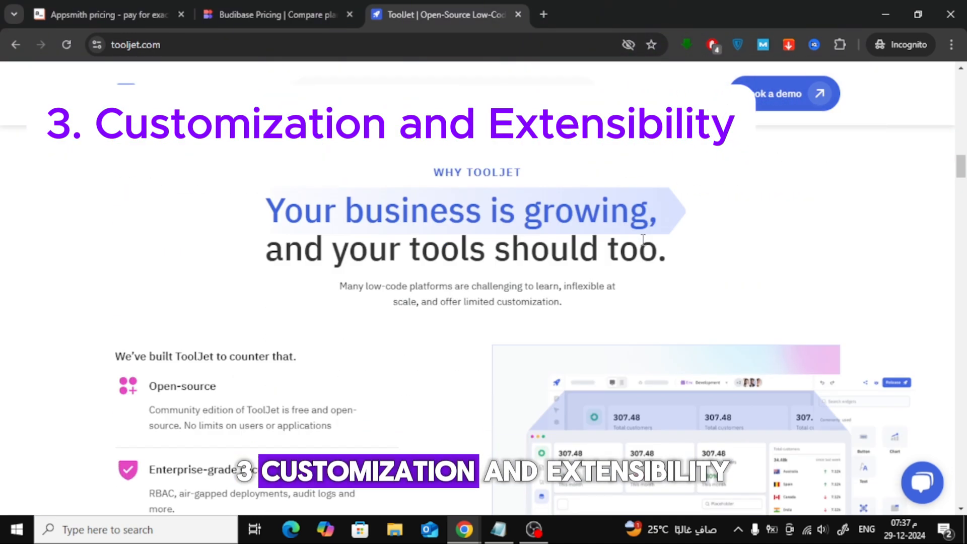
Hop back through Appsmith to Budibase and browse down to its Management Apps and Portals section.
scroll("down", 3)
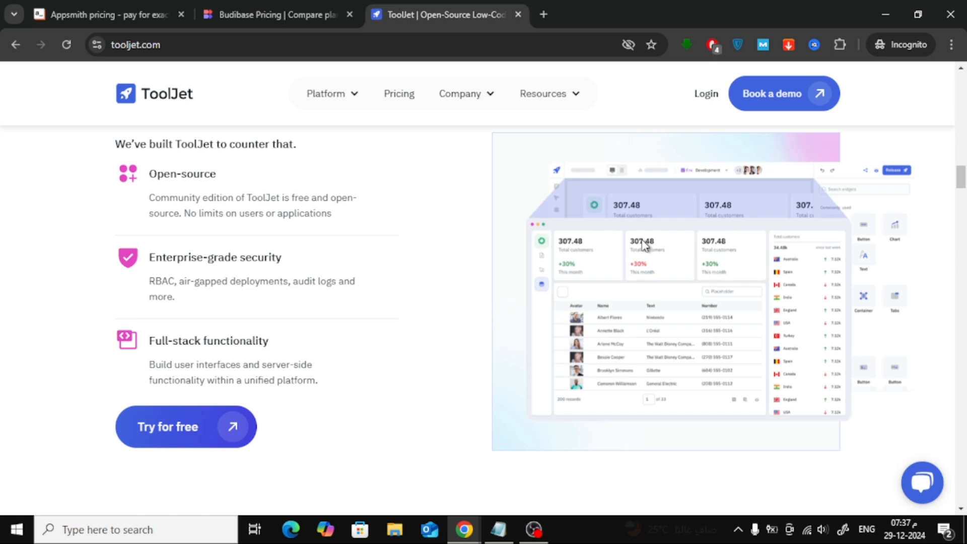
left_click(105, 13)
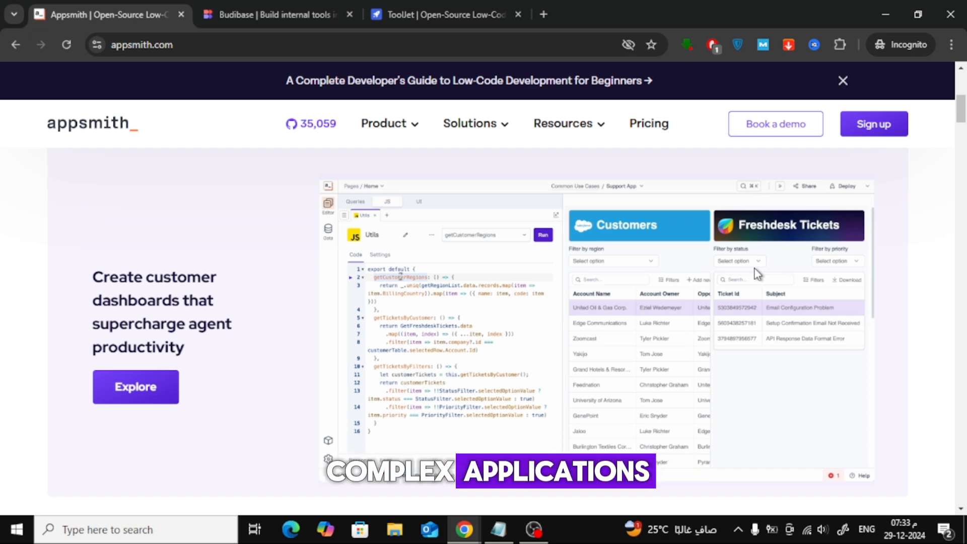
left_click(274, 15)
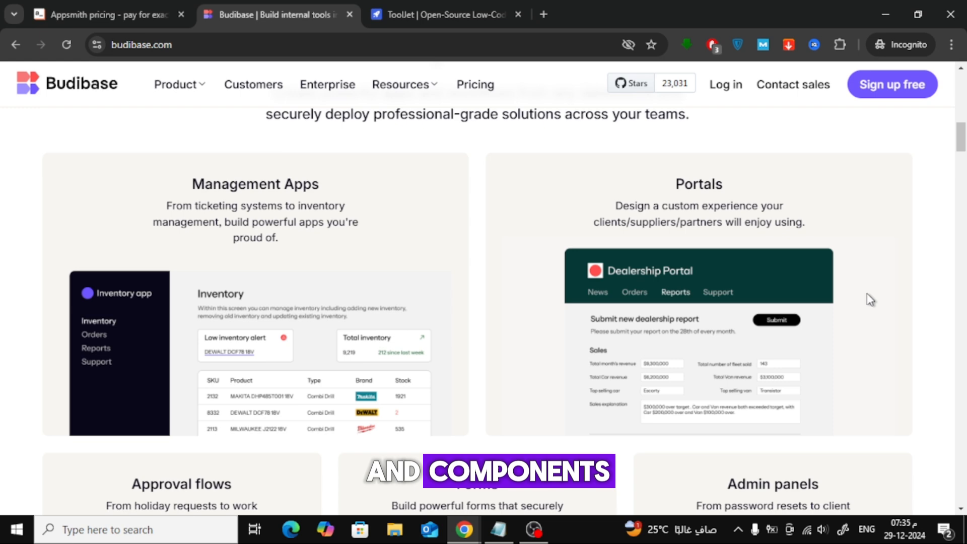
scroll("down", 3)
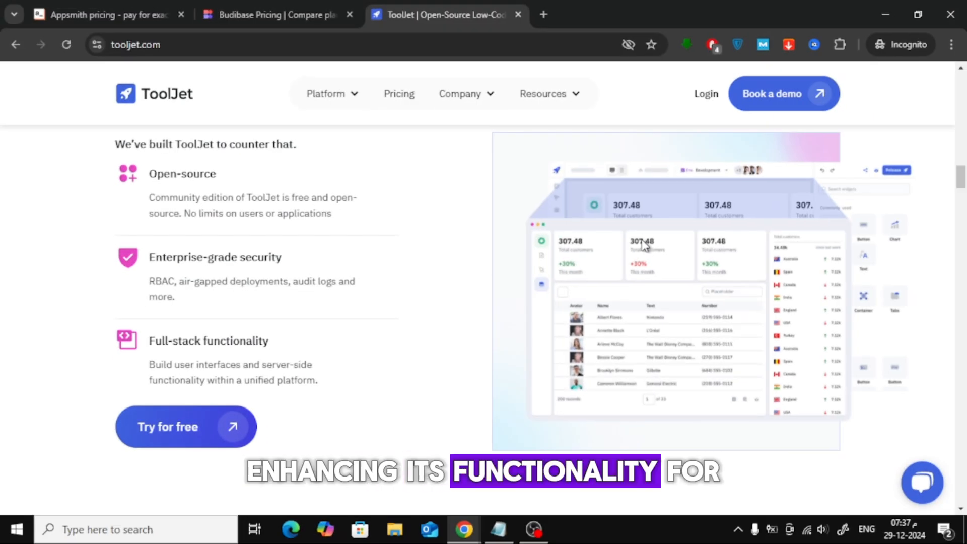
scroll("down", 3)
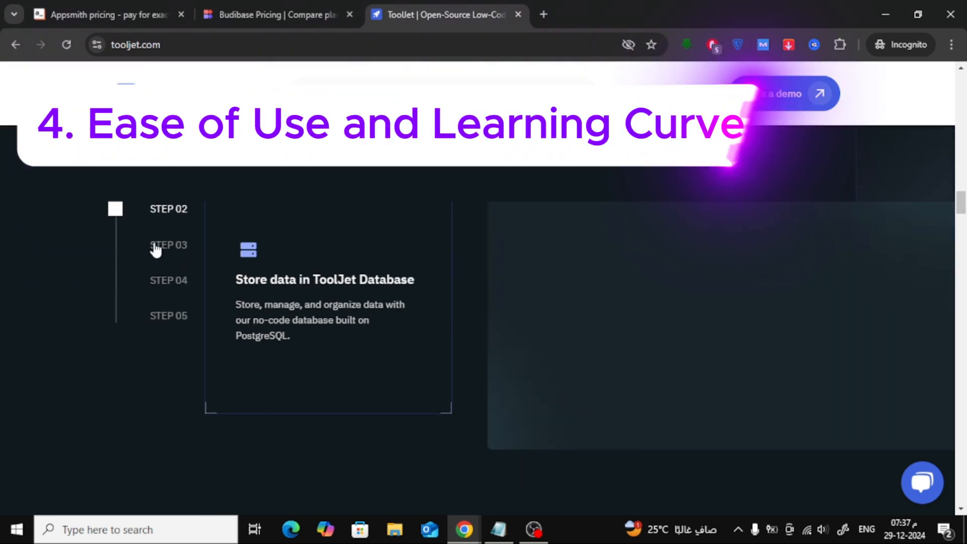
Browse further down the Appsmith and Budibase homepages, then return to the ToolJet site.
left_click(105, 14)
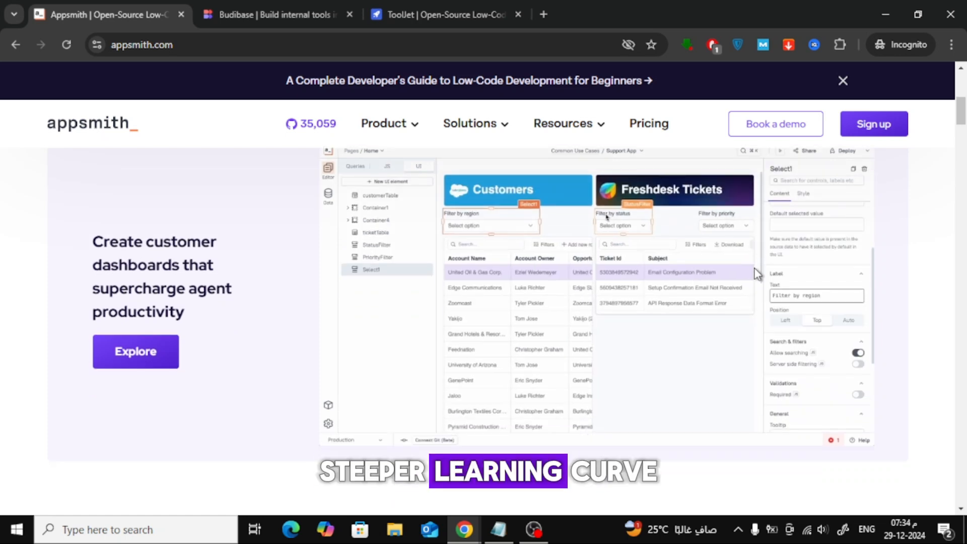
scroll("down", 3)
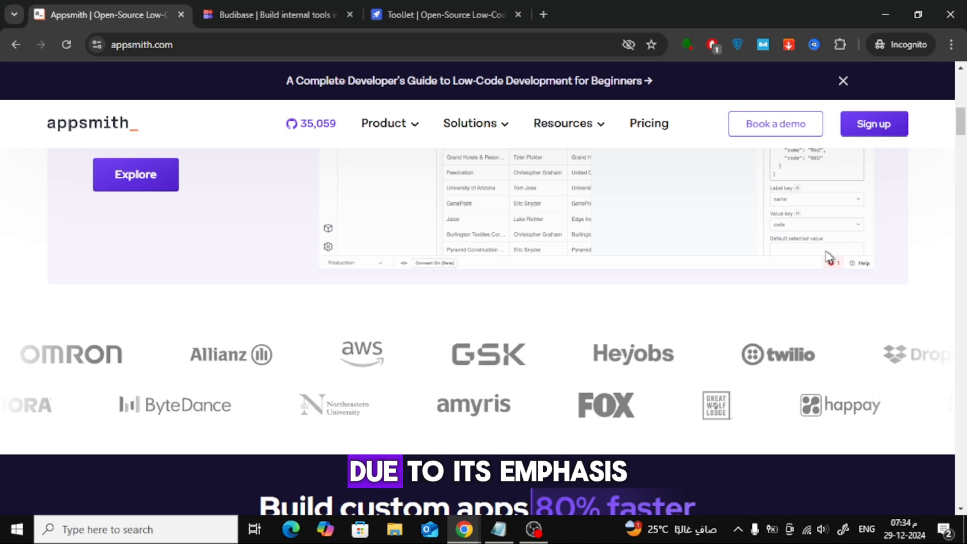
scroll("down", 3)
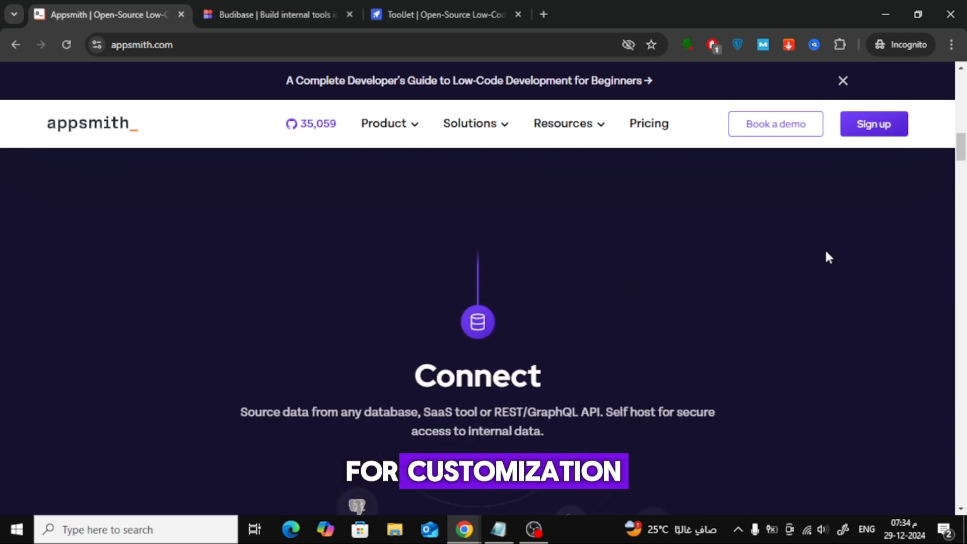
left_click(274, 14)
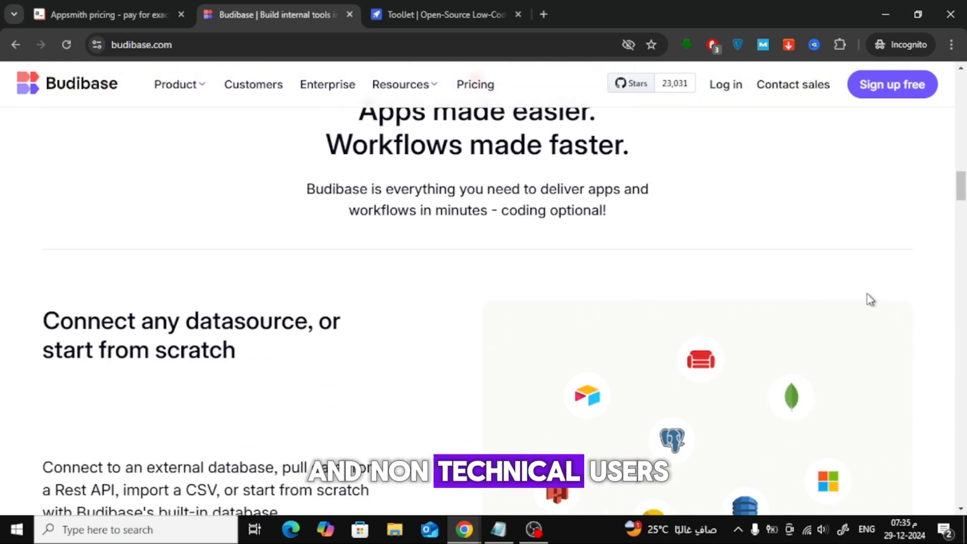
scroll("down", 3)
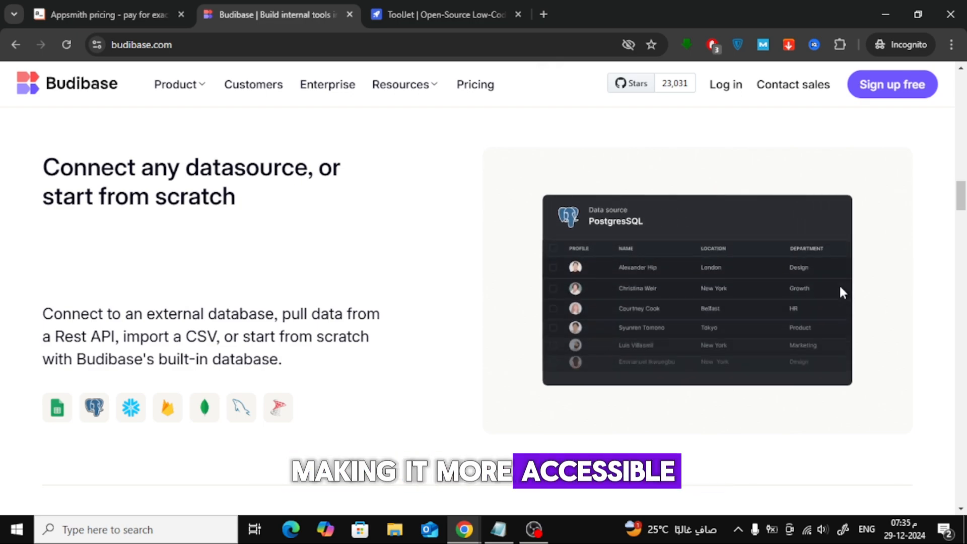
left_click(444, 14)
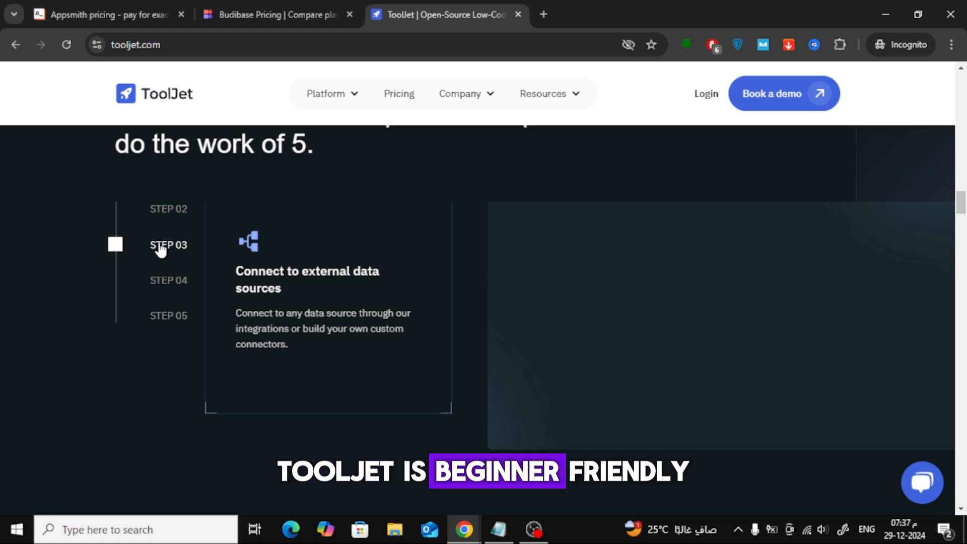
mouse_move(161, 298)
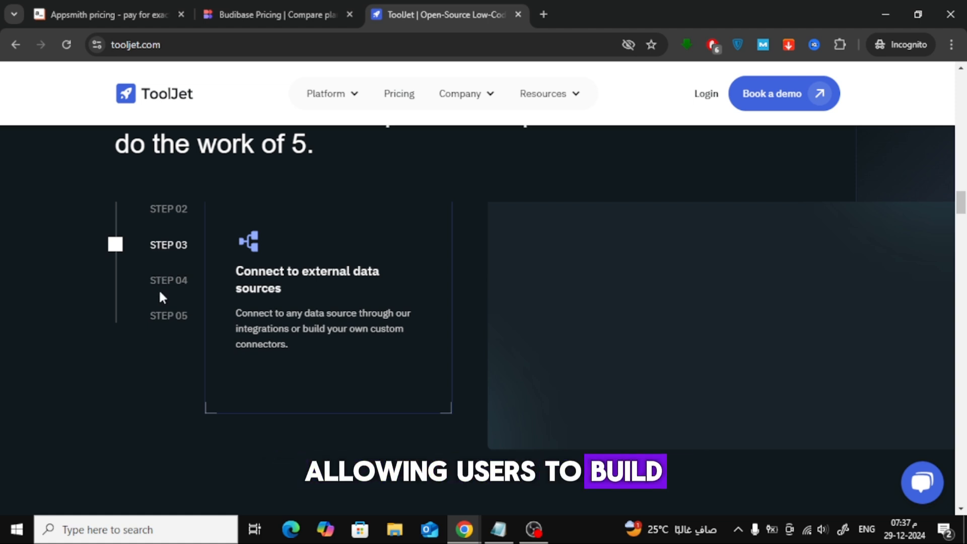
View ToolJet's walkthrough STEP 04 automate workflows and STEP 05 access control and security.
left_click(168, 280)
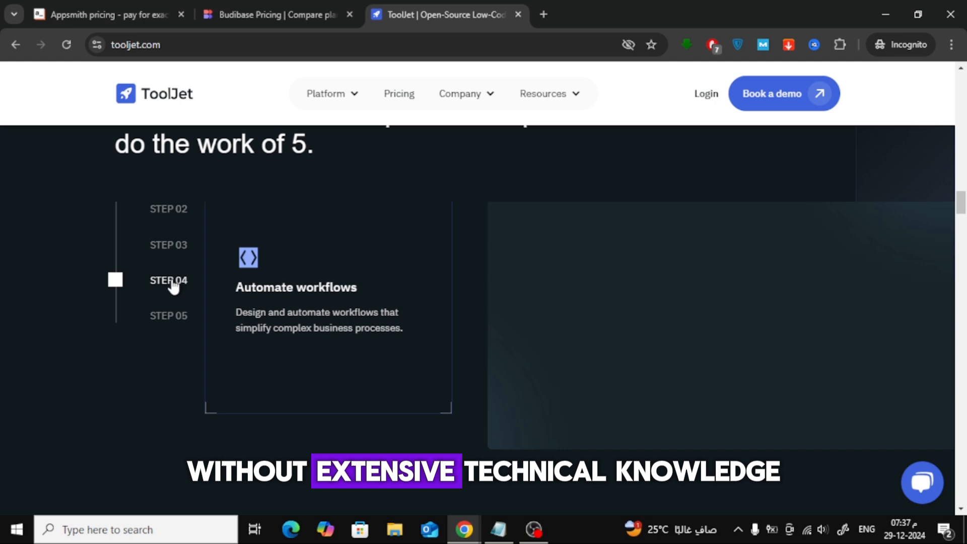
left_click(169, 316)
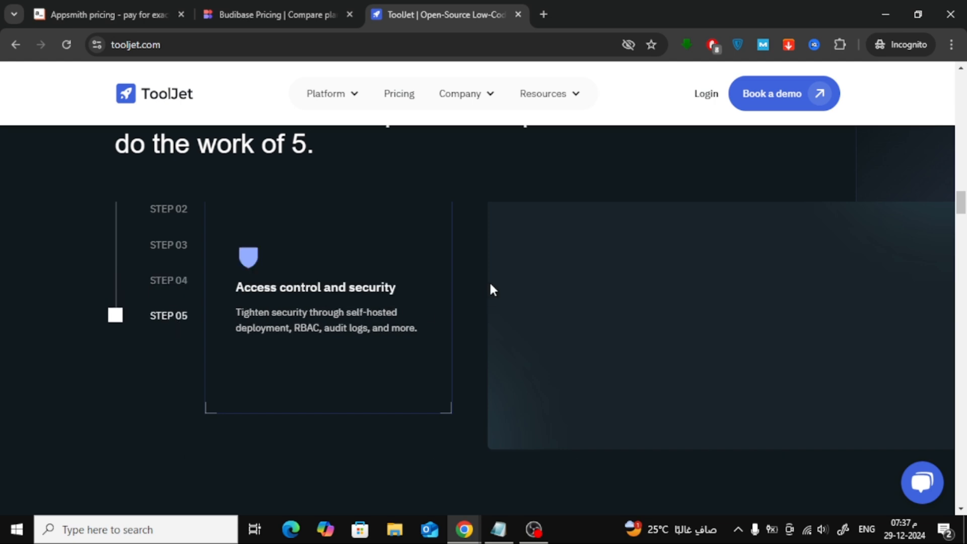
scroll("down", 3)
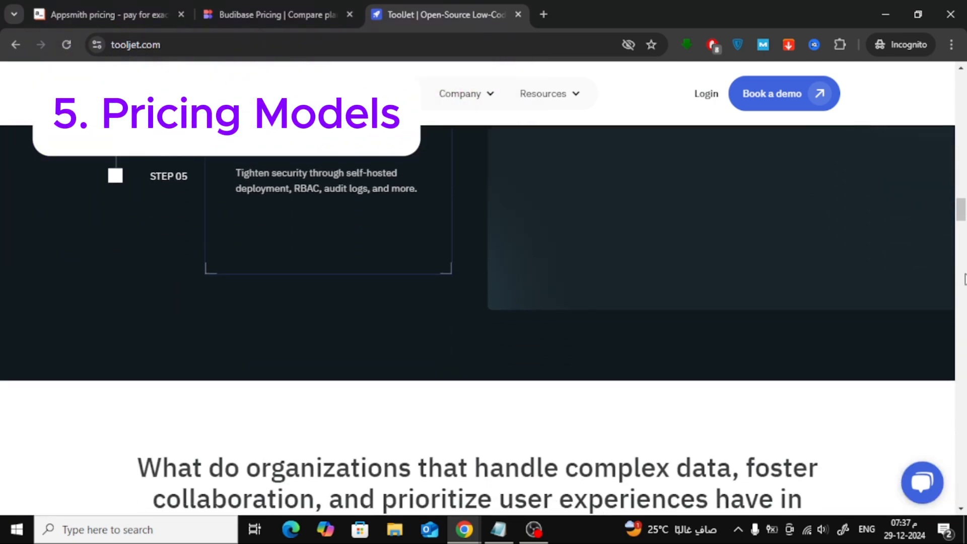
Review Appsmith's pricing: Free $0, Business $40/month and Enterprise $2,500/month plan cards.
left_click(105, 14)
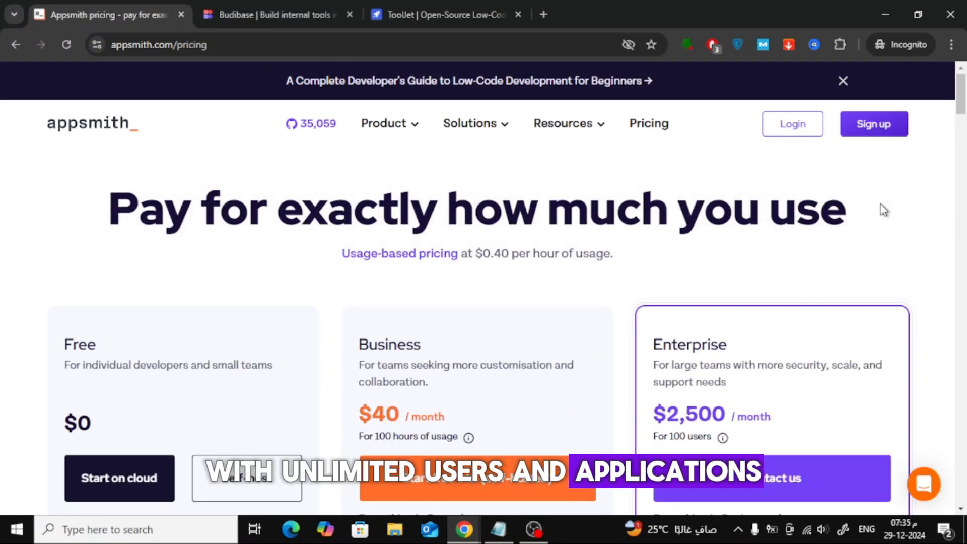
scroll("down", 3)
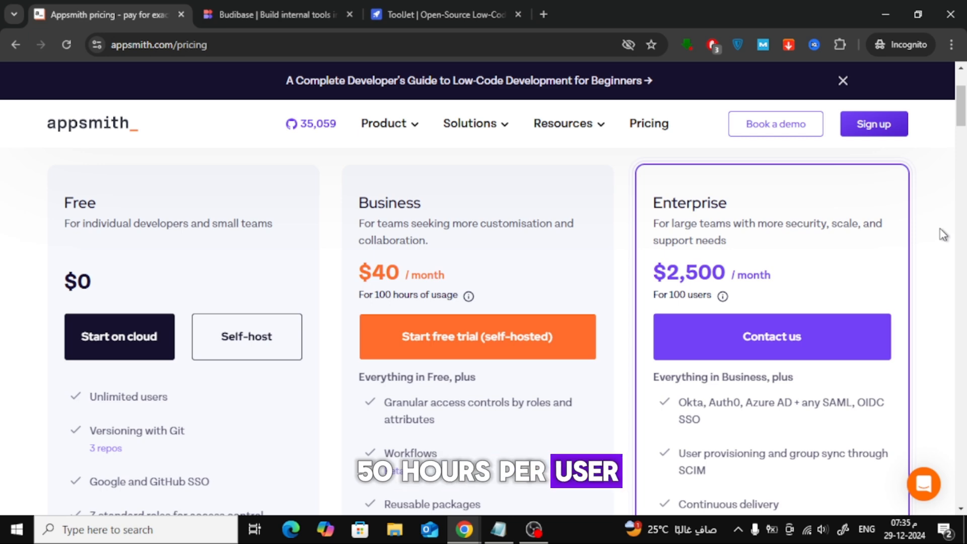
scroll("down", 3)
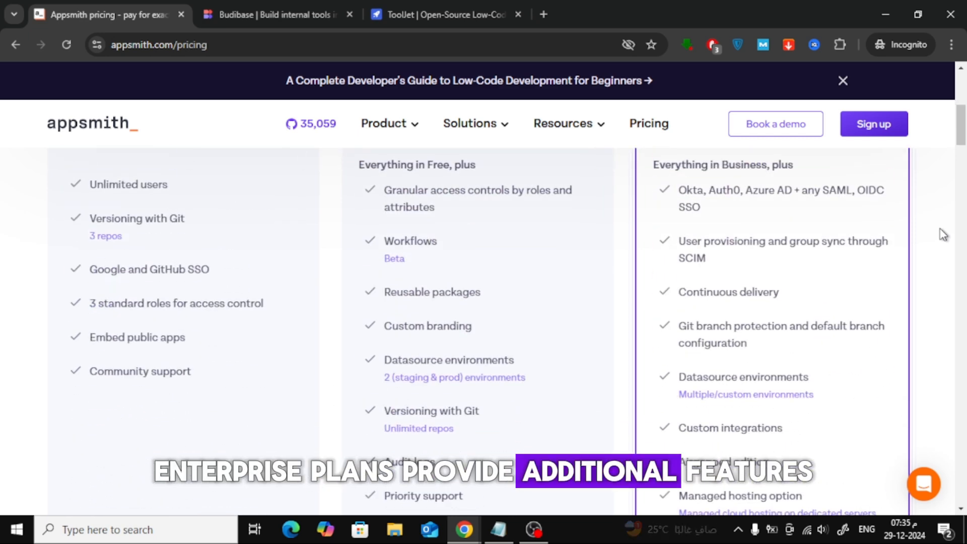
scroll("down", 3)
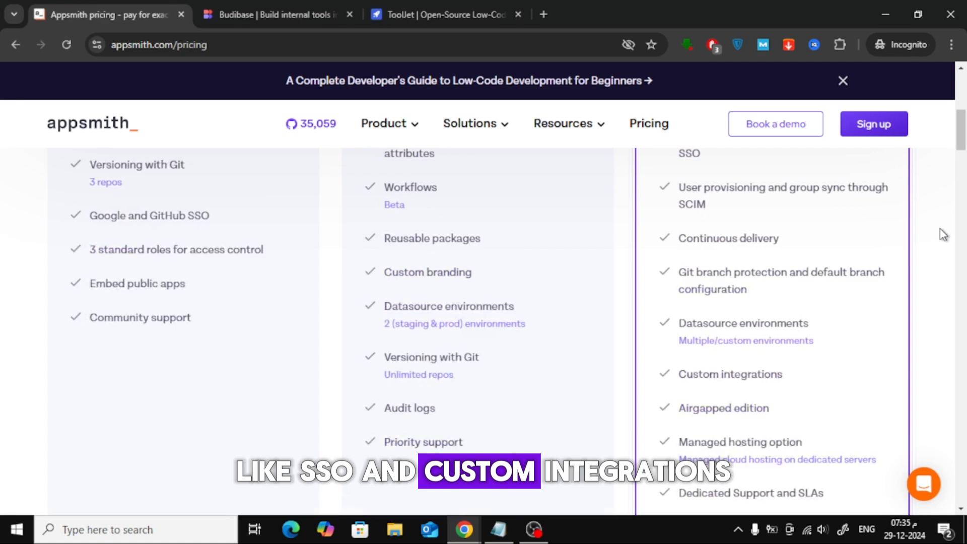
scroll("up", 3)
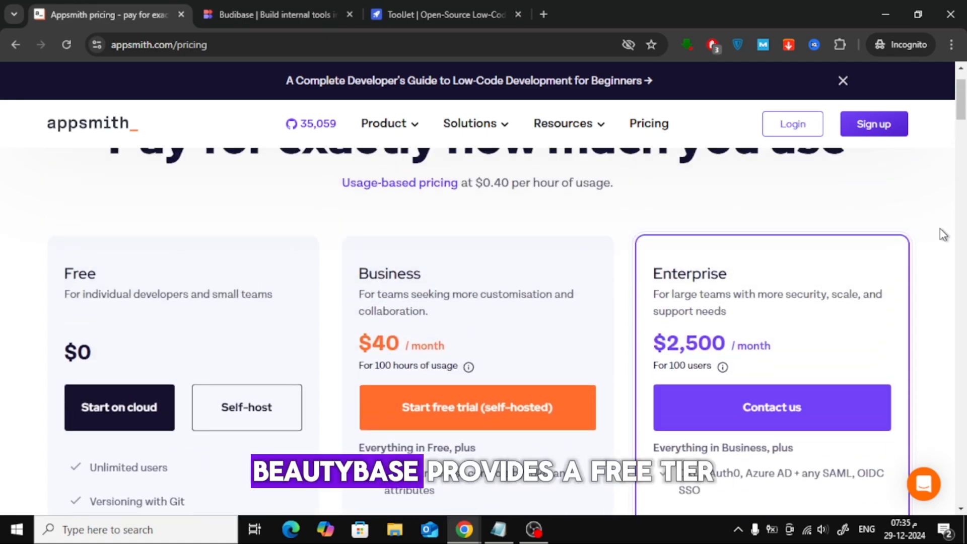
Review Budibase's pricing: Free, Premium $50 per creator plus $5 per user, and Enterprise plans.
left_click(277, 14)
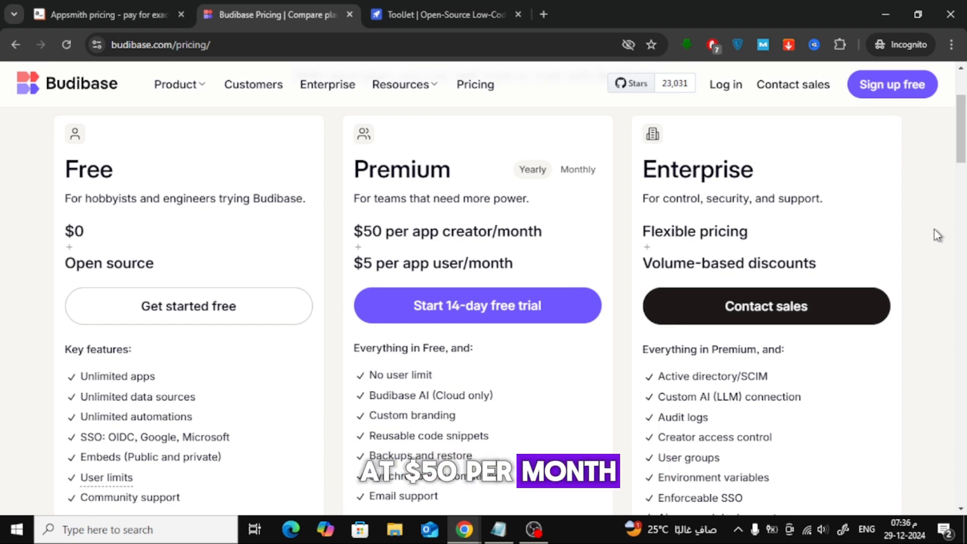
scroll("down", 3)
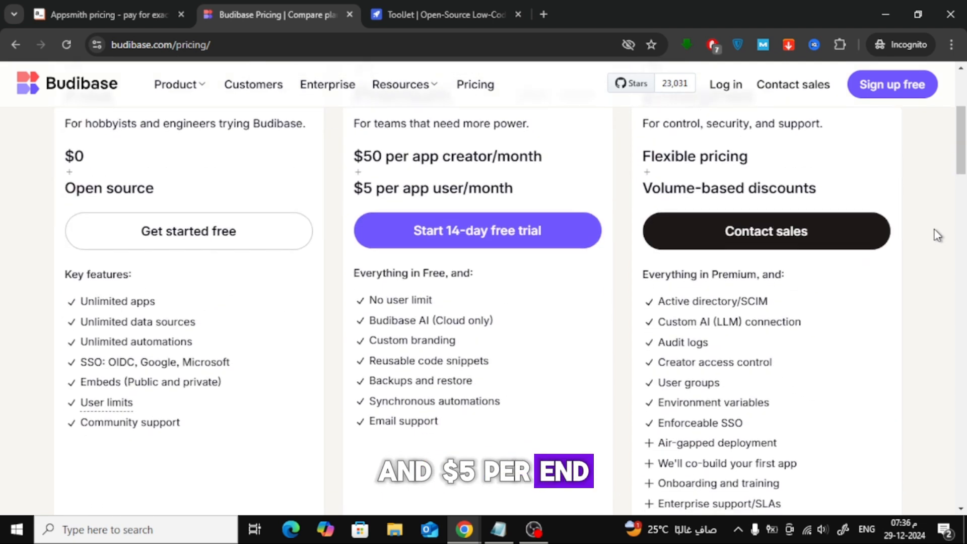
scroll("up", 3)
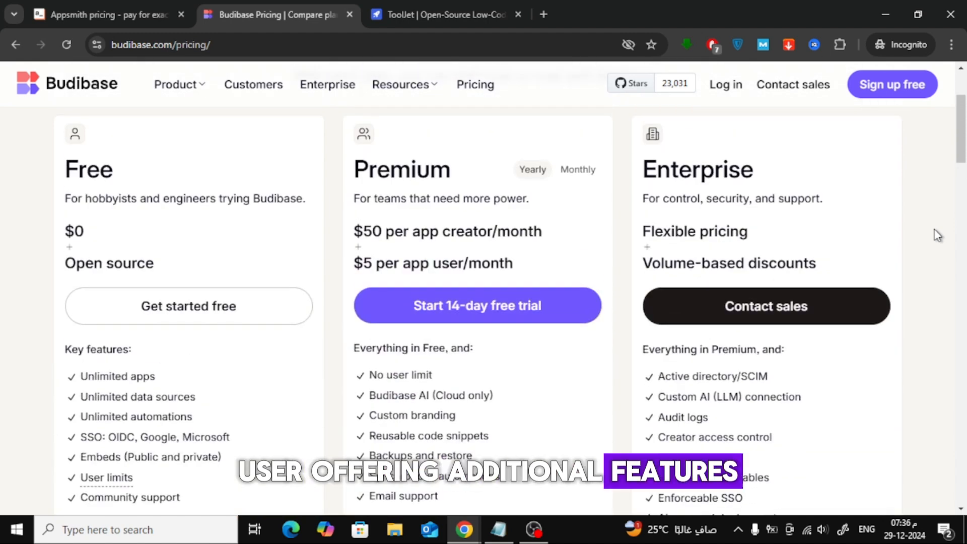
scroll("up", 3)
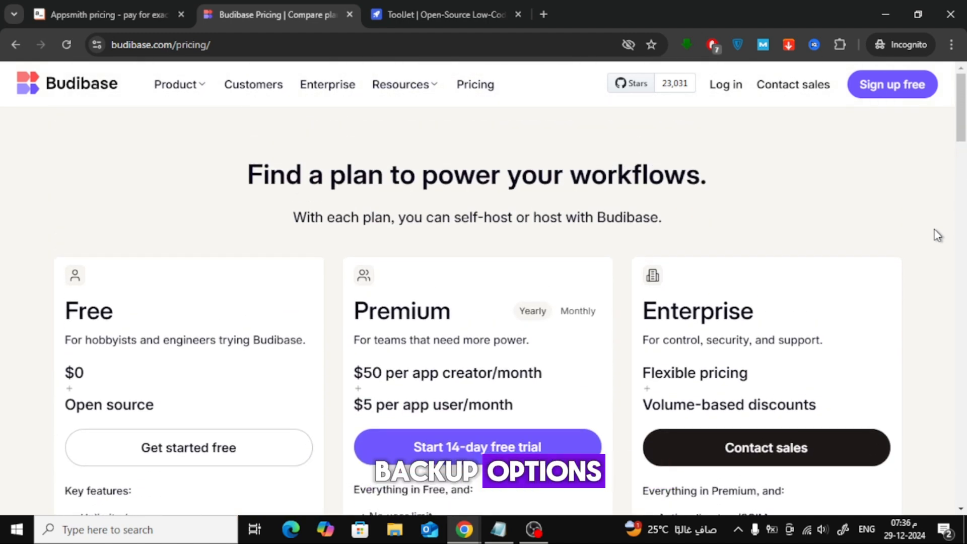
Review ToolJet's Basic $0, Business $24 and custom Enterprise pricing, then return to Appsmith's pricing.
left_click(444, 14)
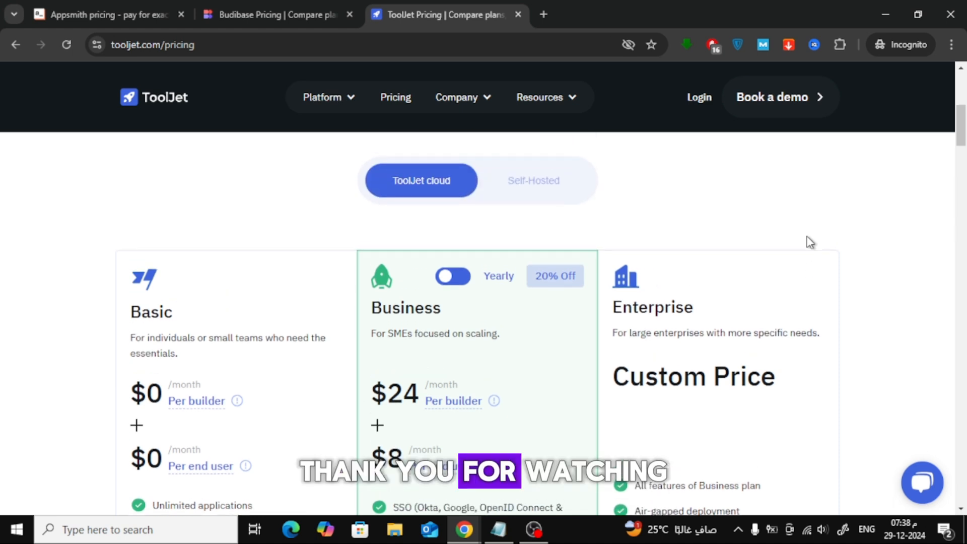
scroll("up", 3)
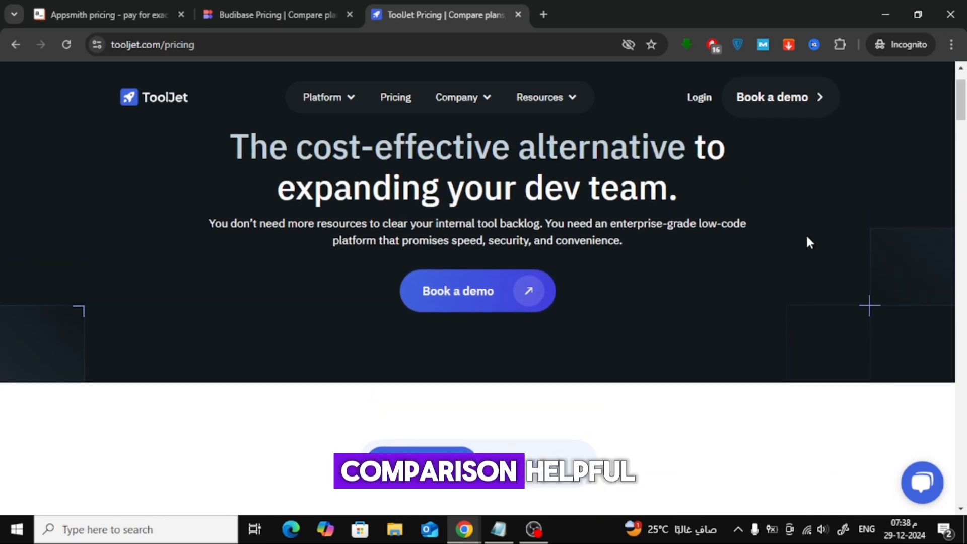
scroll("down", 3)
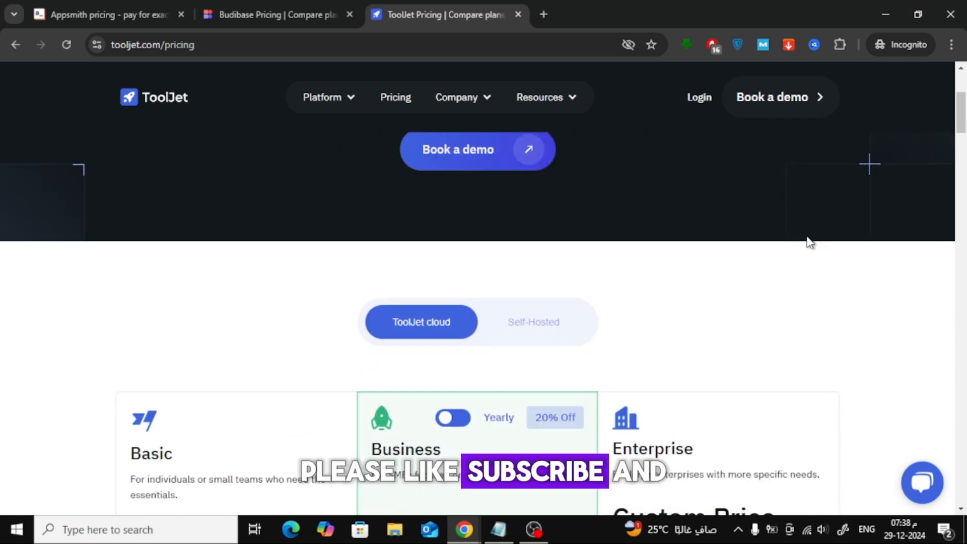
scroll("down", 3)
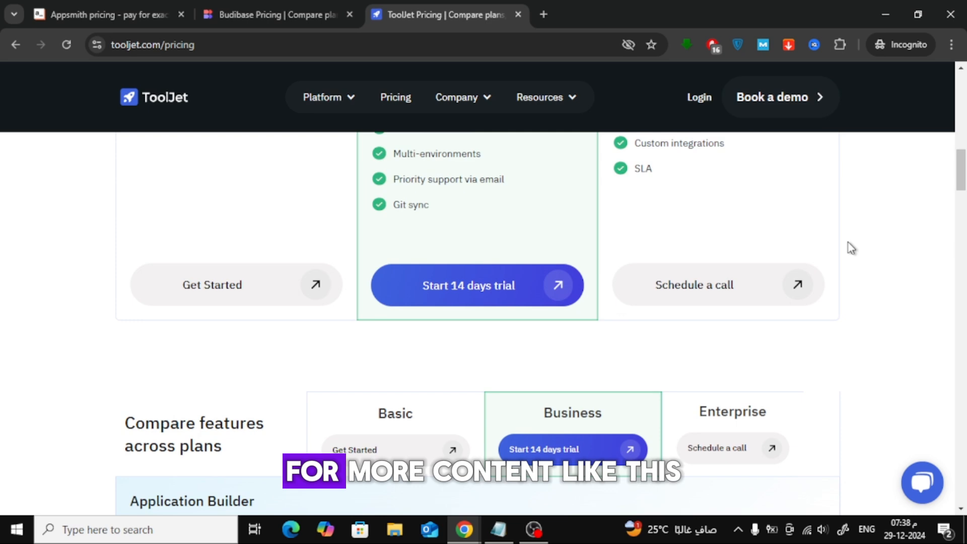
scroll("down", 3)
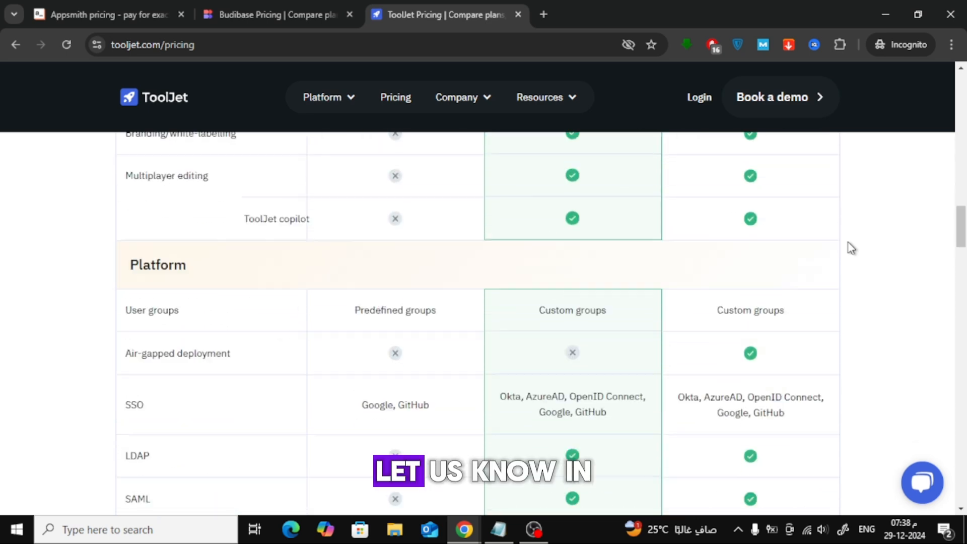
left_click(105, 14)
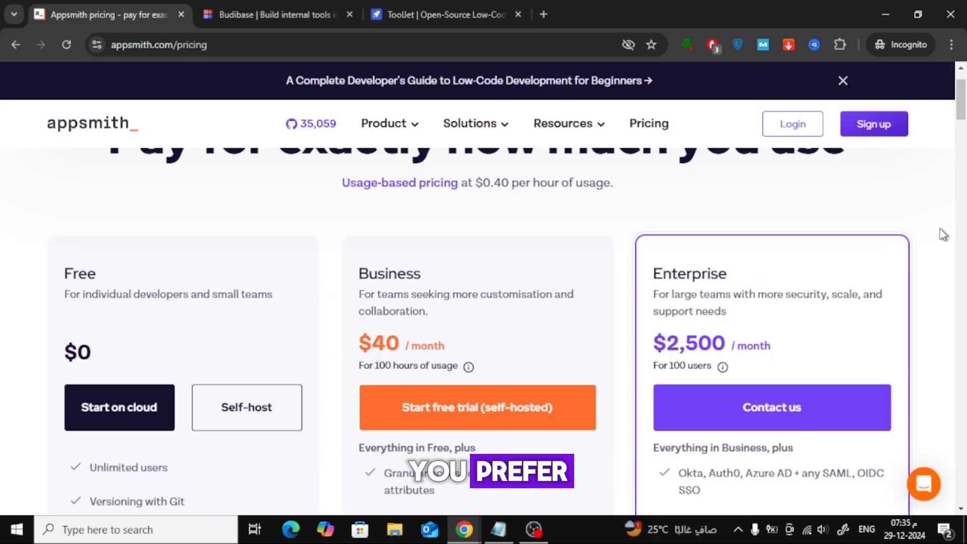